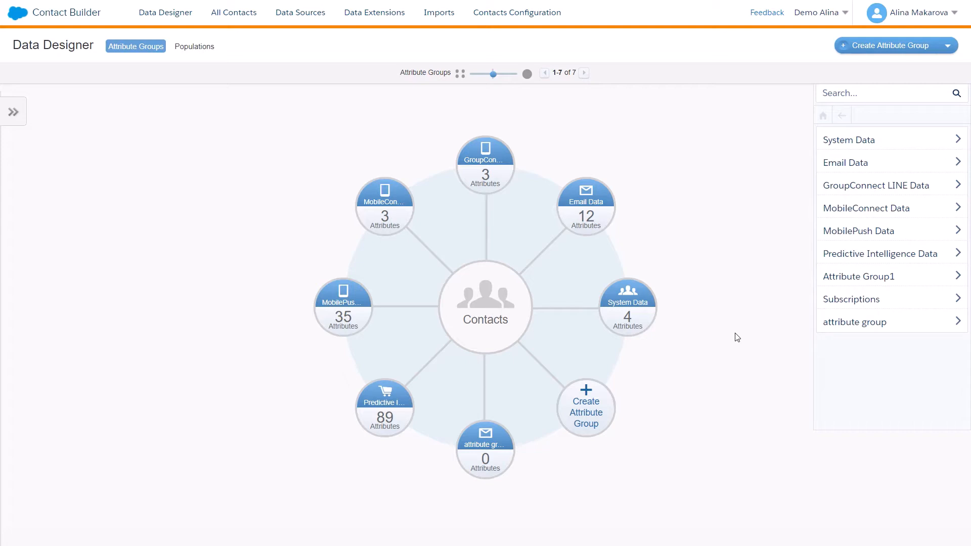
mouse_move(79, 73)
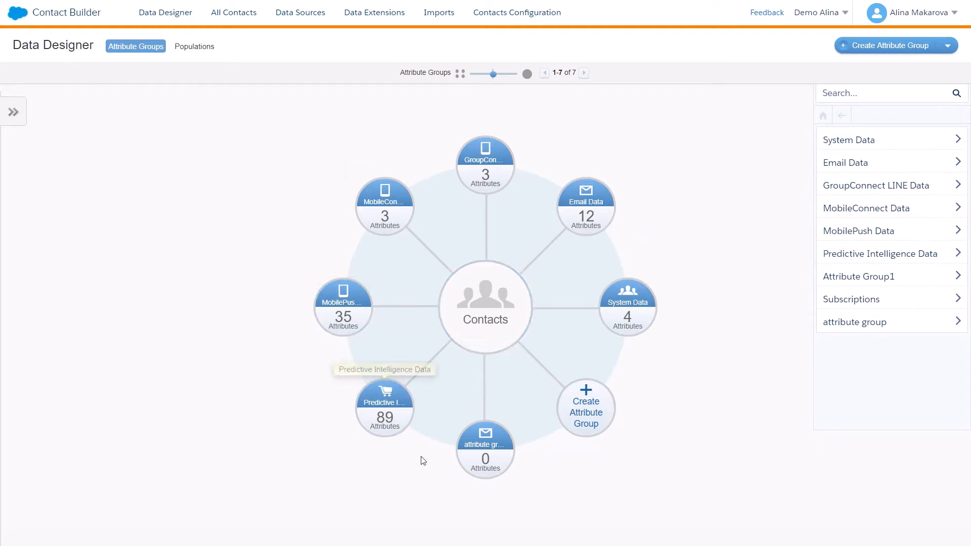
mouse_move(342, 359)
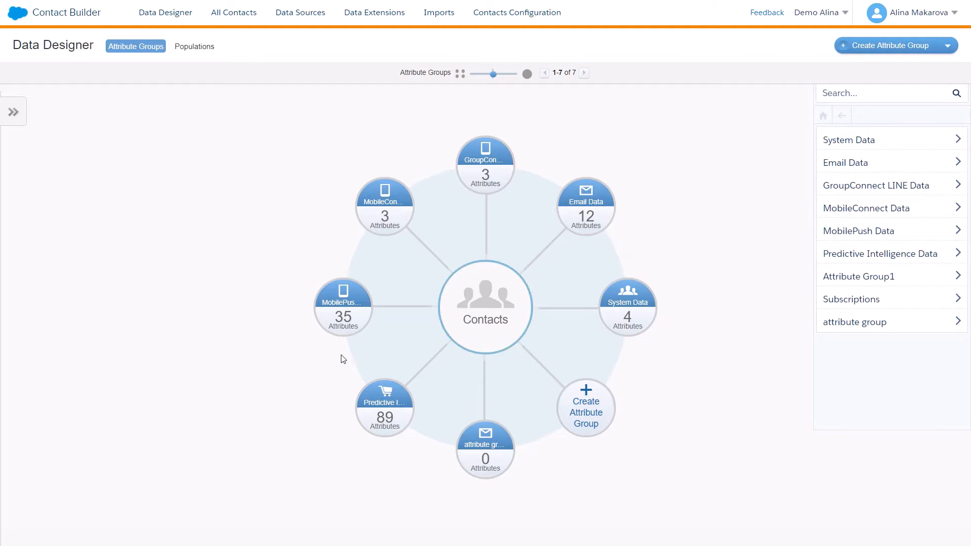
mouse_move(640, 233)
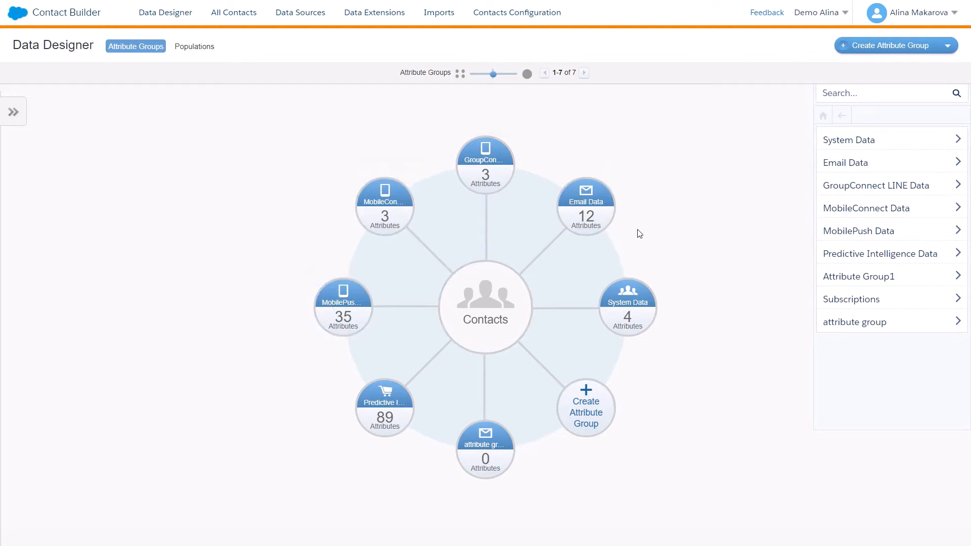
mouse_move(714, 363)
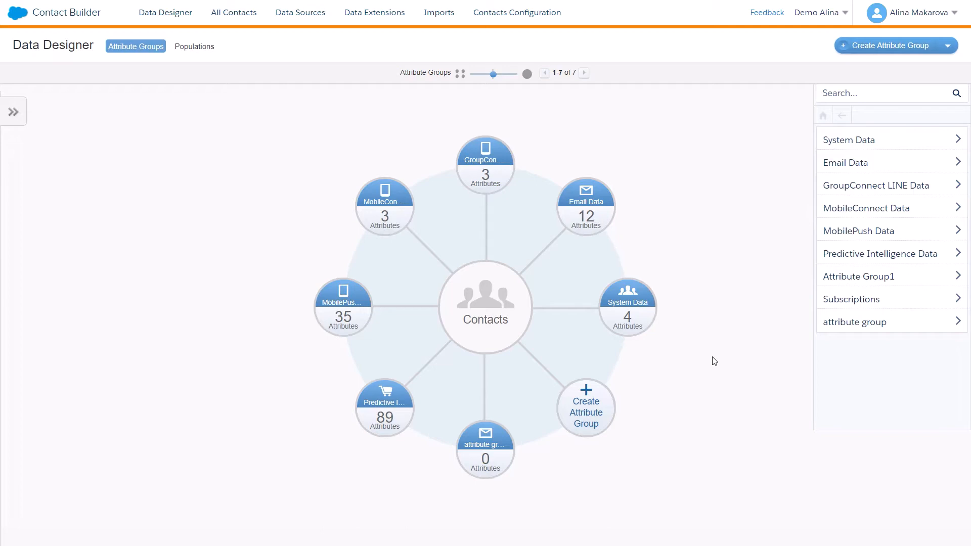
mouse_move(855, 89)
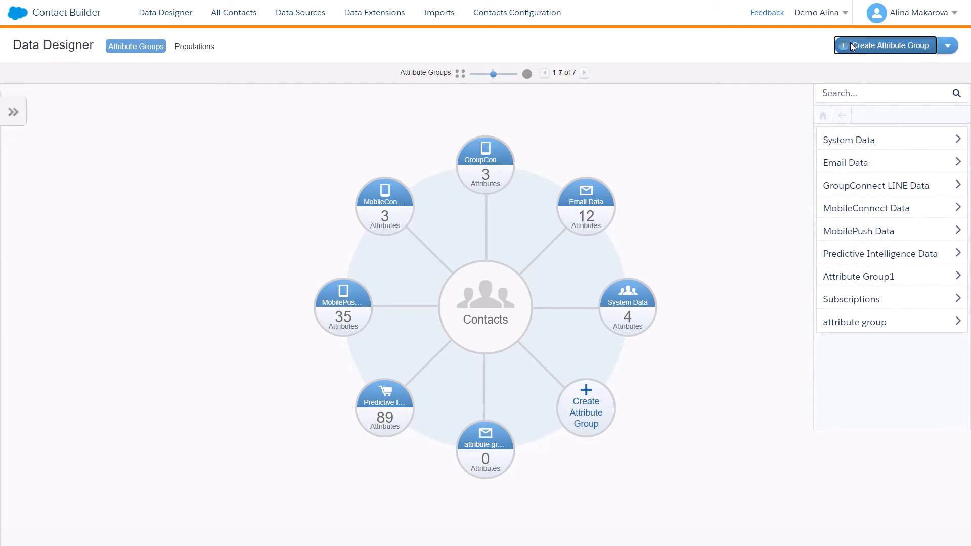
- Create a new attribute group named 'Attribute Group1' with the default icon
left_click(884, 45)
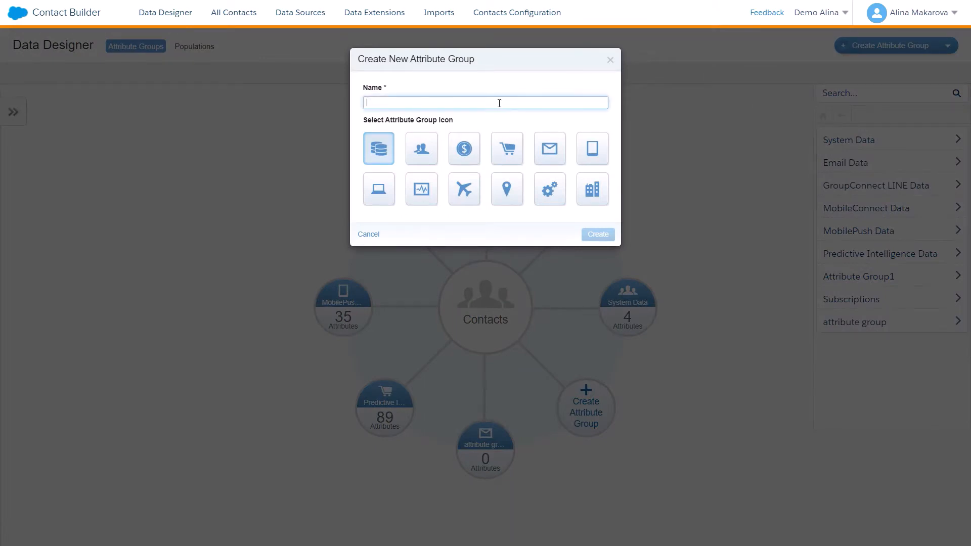
type("A")
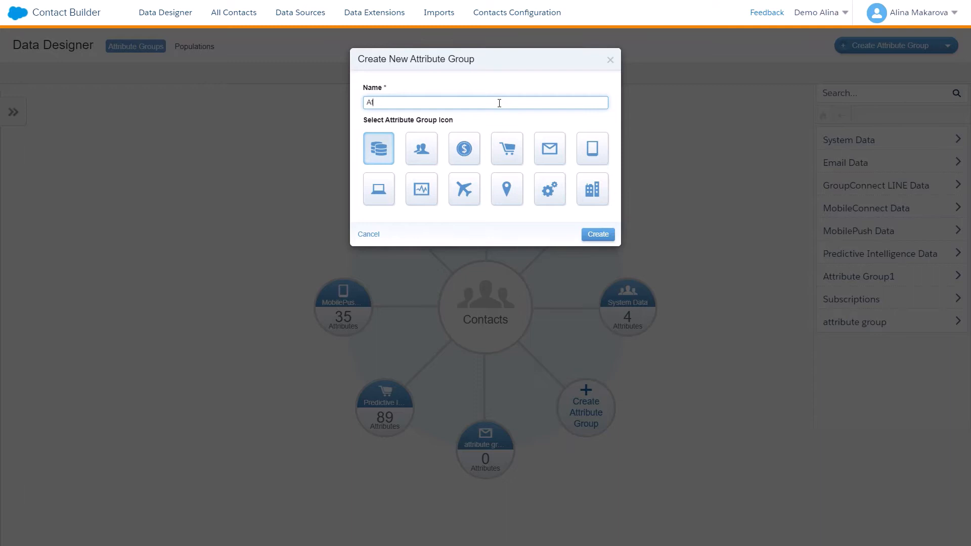
type("ttribute")
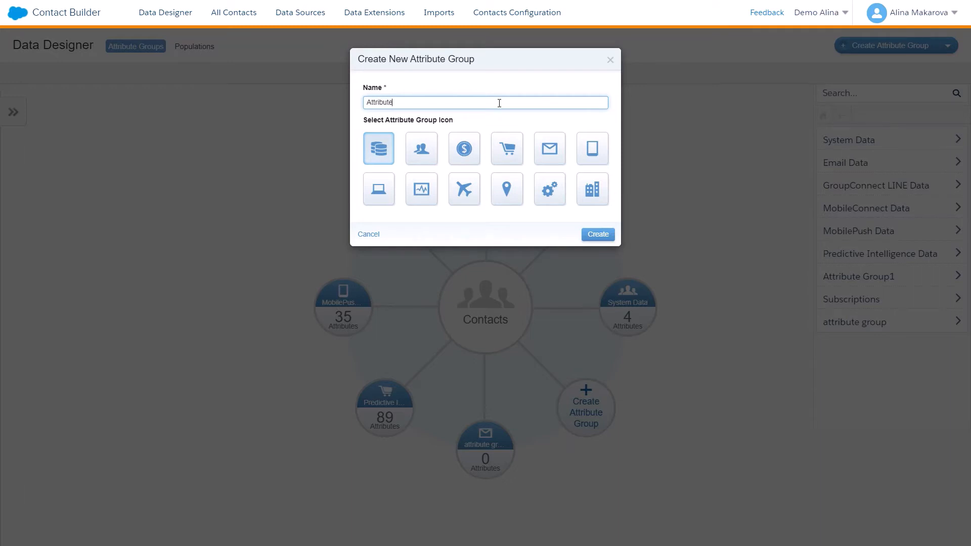
type("Group1")
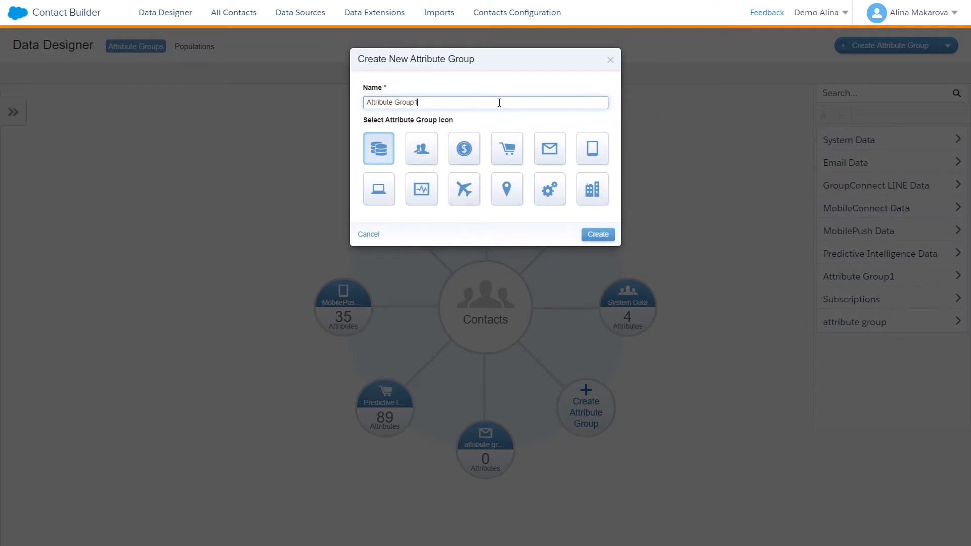
mouse_move(507, 148)
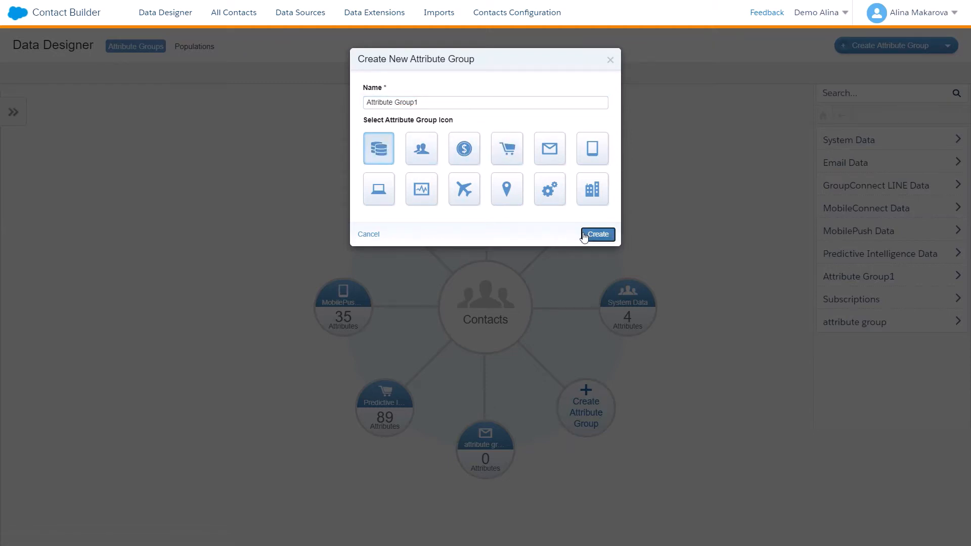
left_click(596, 234)
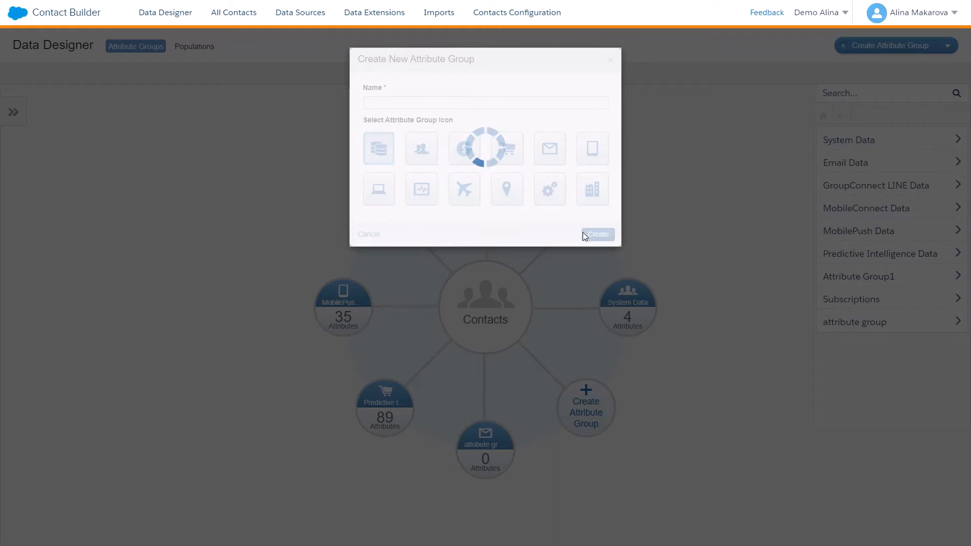
left_click(596, 234)
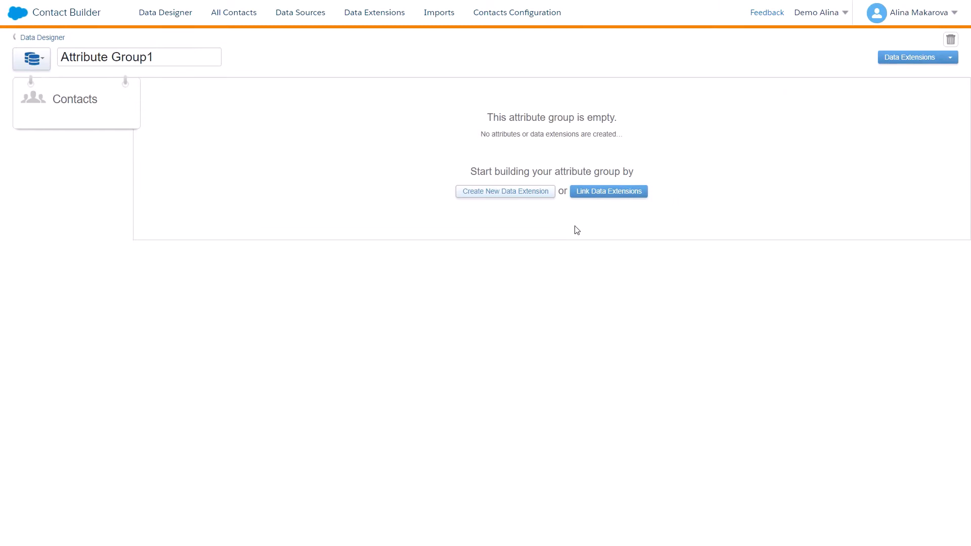
mouse_move(500, 196)
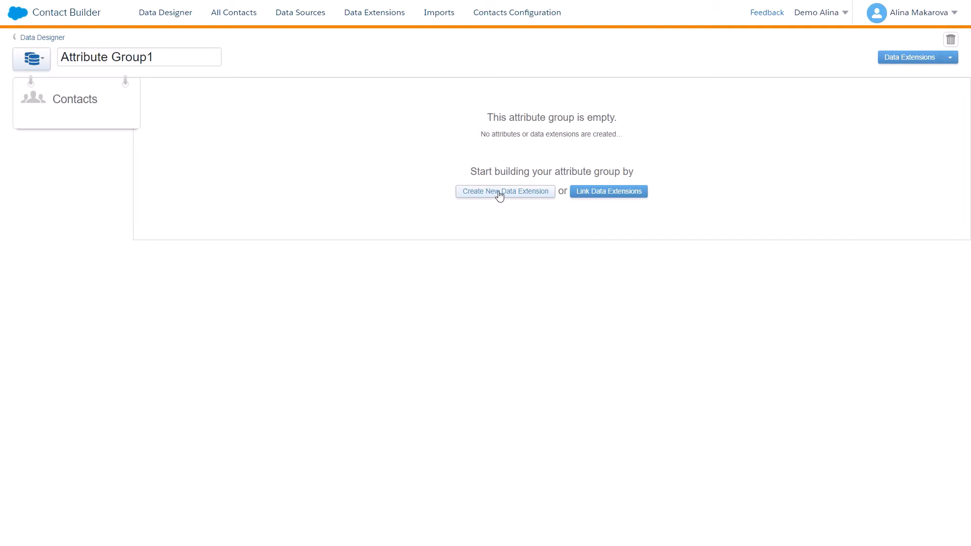
mouse_move(622, 205)
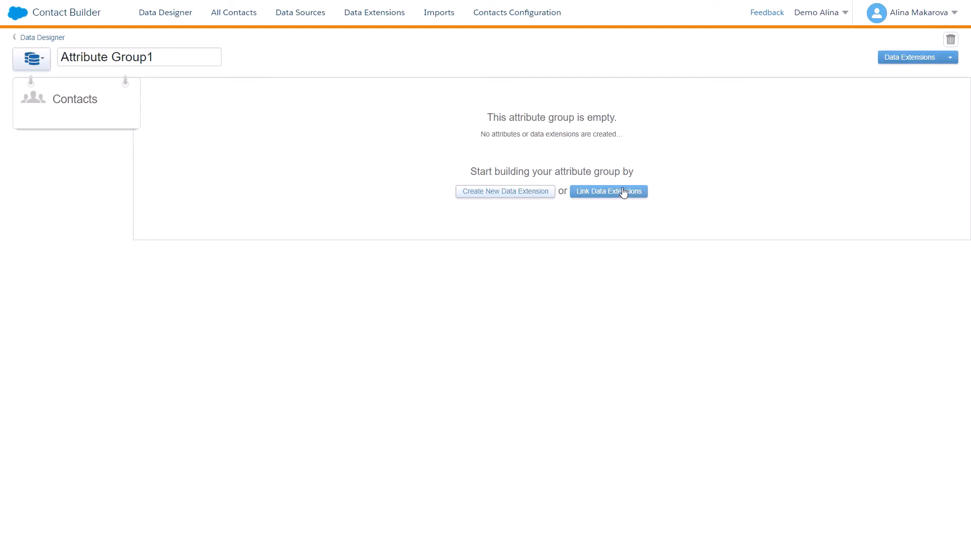
- Open the Link Data Extensions dialog for the empty Attribute Group1
left_click(608, 191)
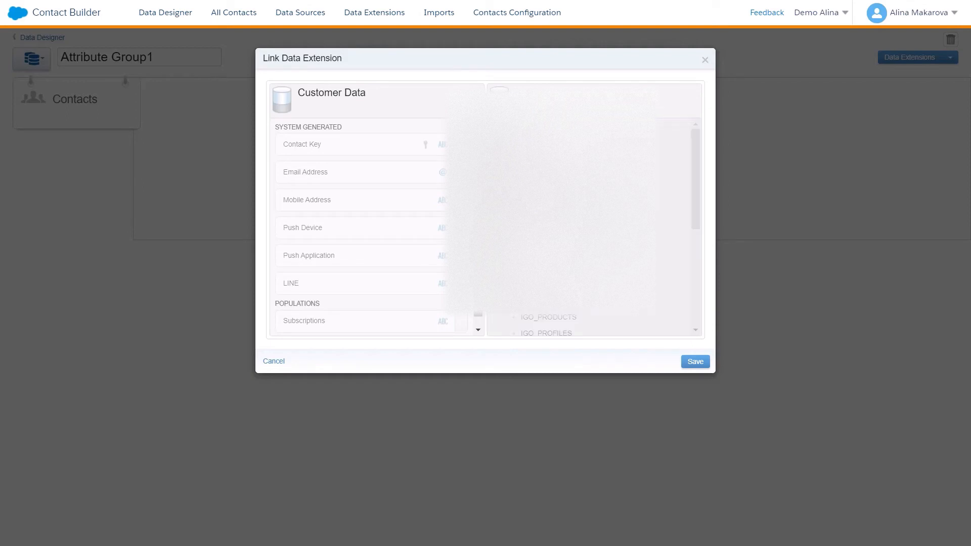
- Join Contact Key to the Contacts-Students Id field, then save and confirm
scroll("down", 3)
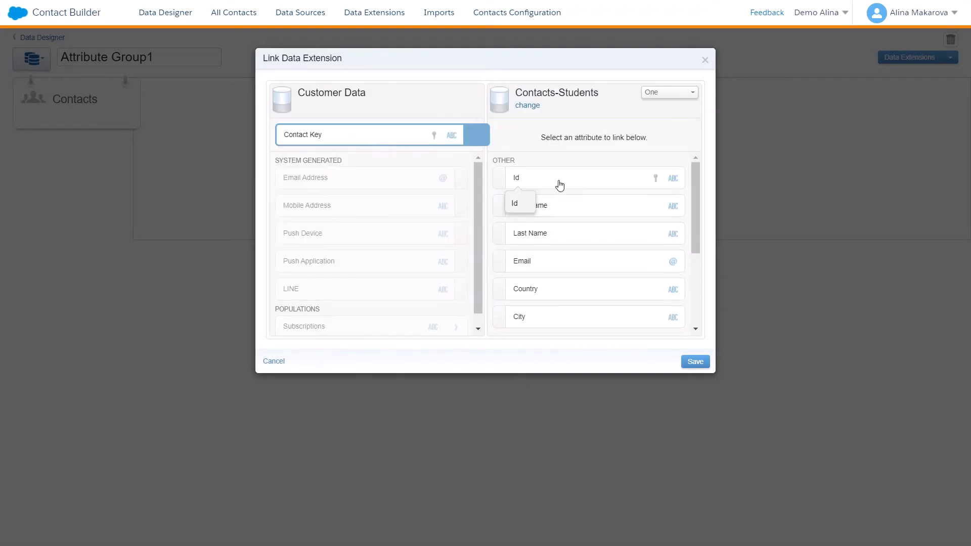
left_click(515, 178)
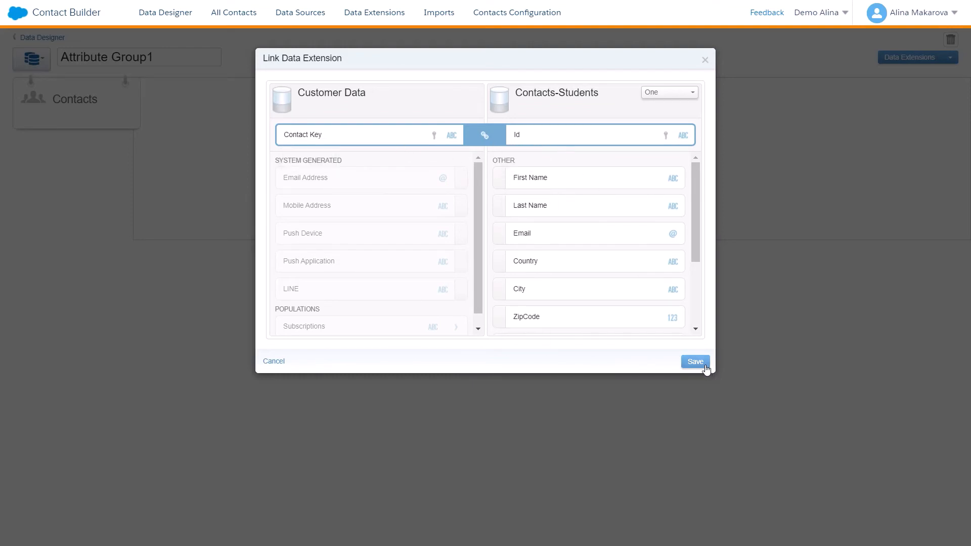
left_click(695, 361)
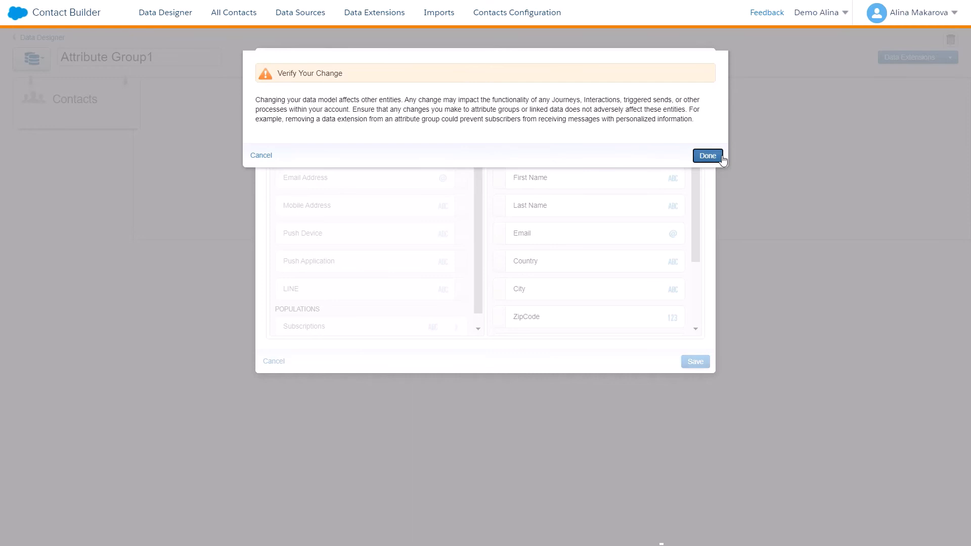
left_click(706, 155)
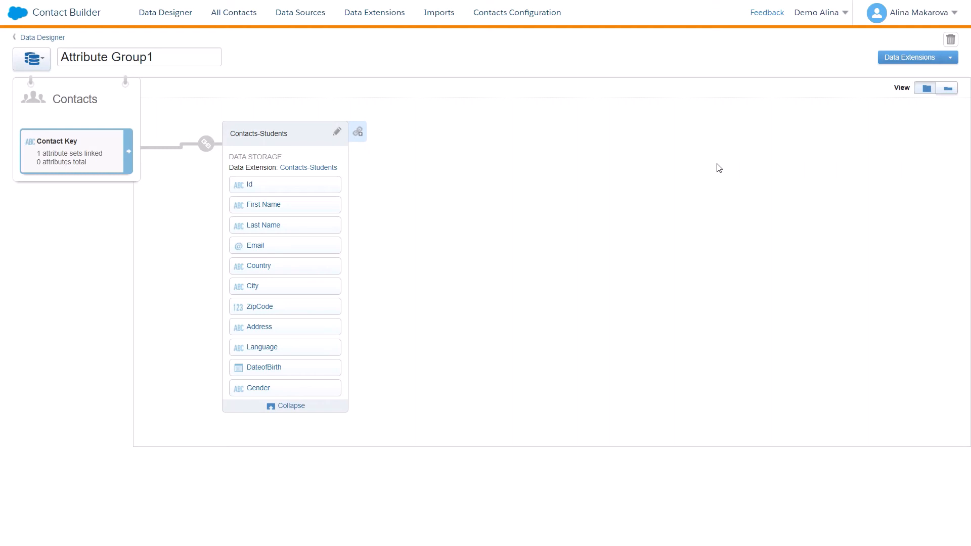
mouse_move(210, 365)
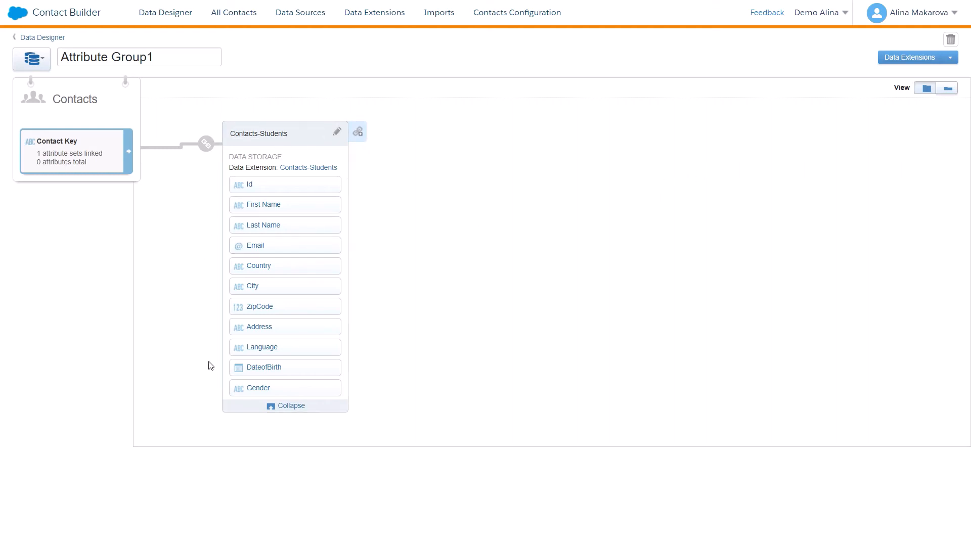
mouse_move(312, 265)
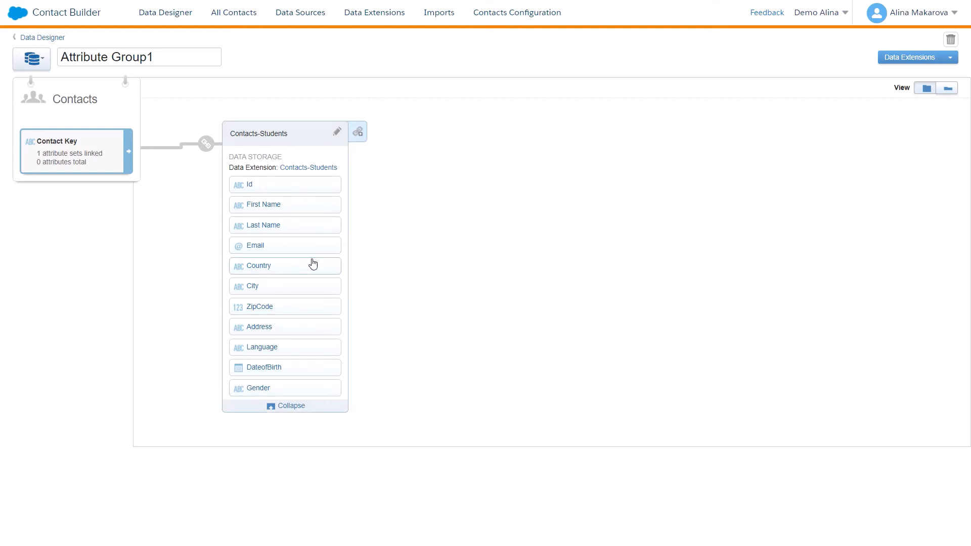
mouse_move(512, 339)
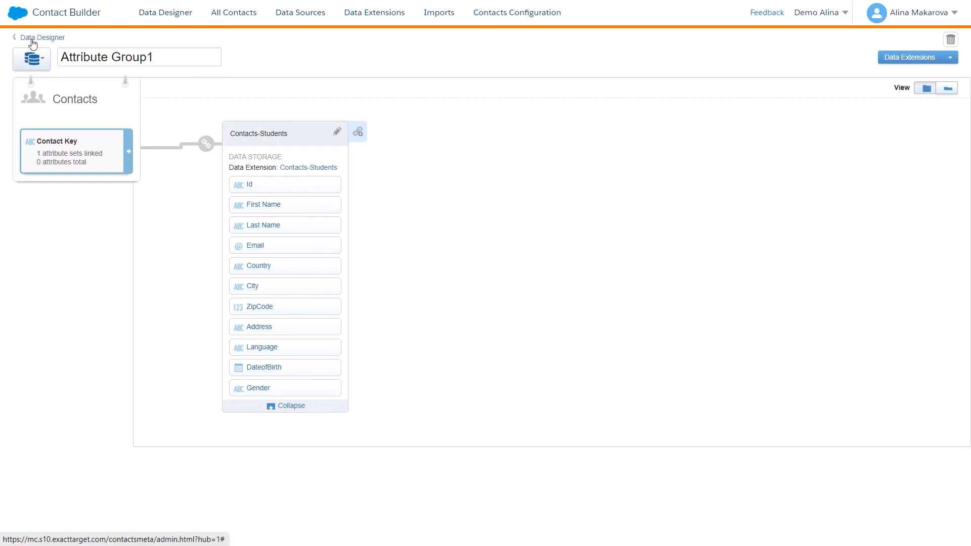
- Go back to the Data Designer overview via the breadcrumb link
left_click(42, 37)
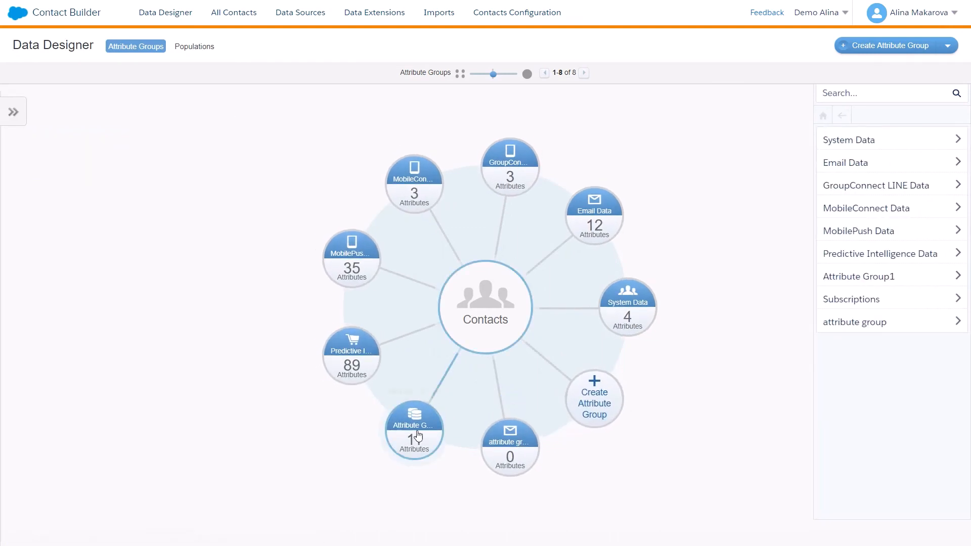
mouse_move(413, 430)
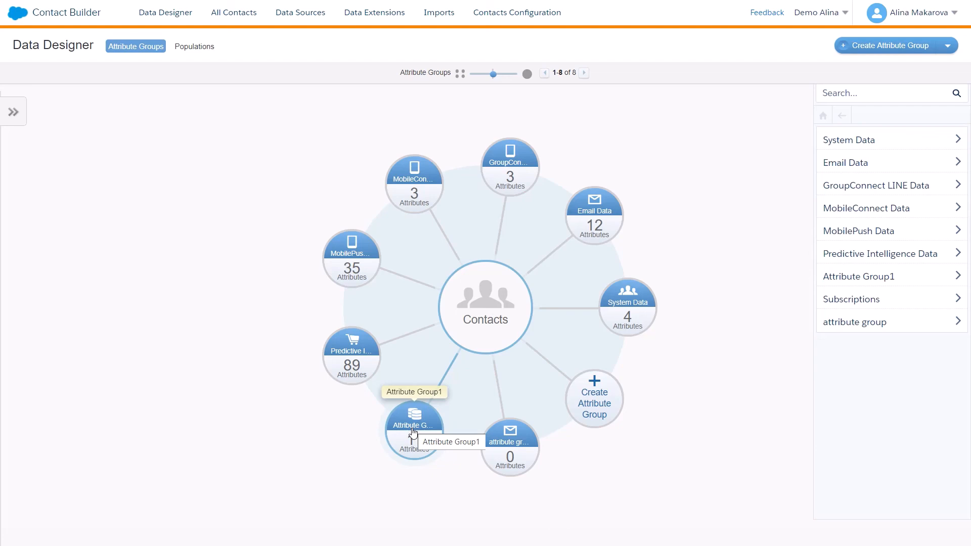
mouse_move(206, 332)
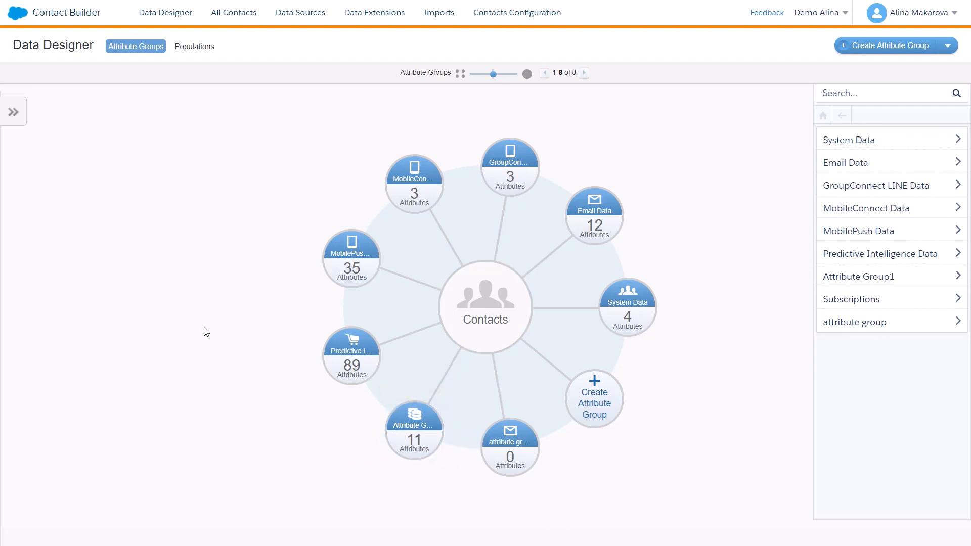